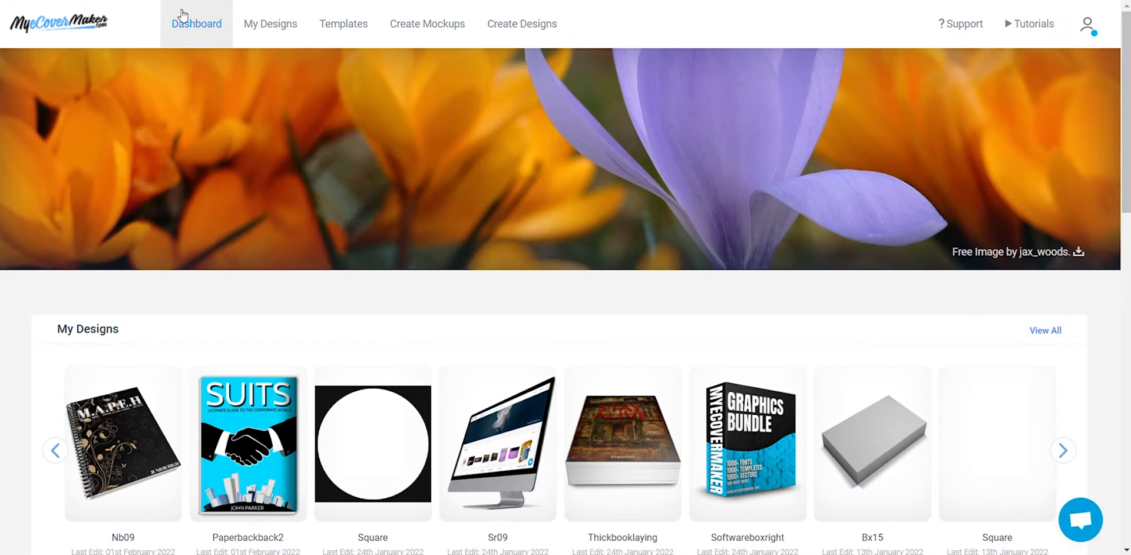
Open Create Mockups and scroll down to the Binders And Notebooks collection.
{"action": "left_click", "coordinate": [426, 24]}
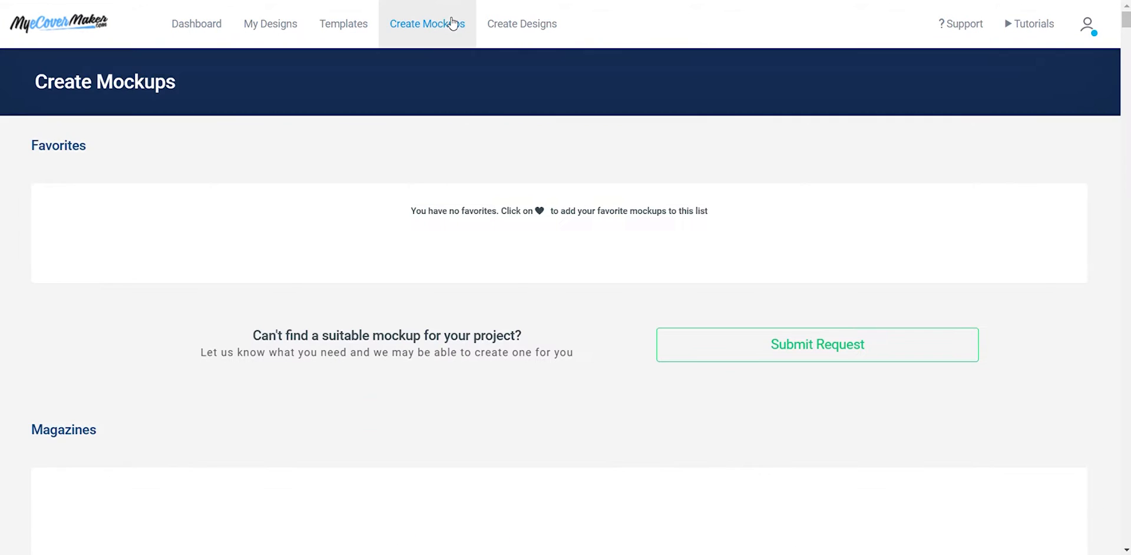
{"action": "scroll", "scroll_direction": "down", "scroll_amount": 3}
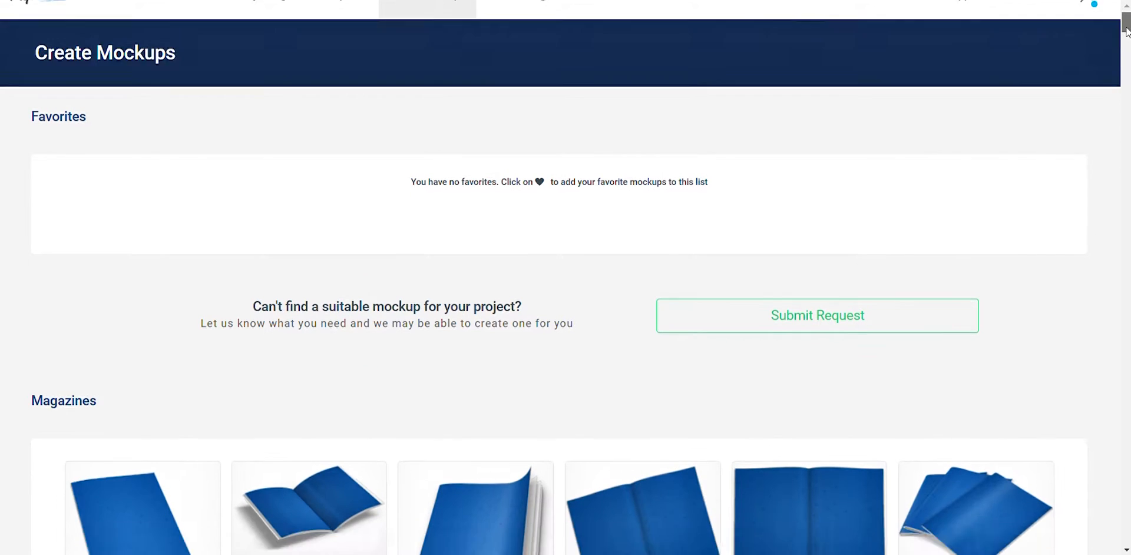
{"action": "scroll", "scroll_direction": "down", "scroll_amount": 3}
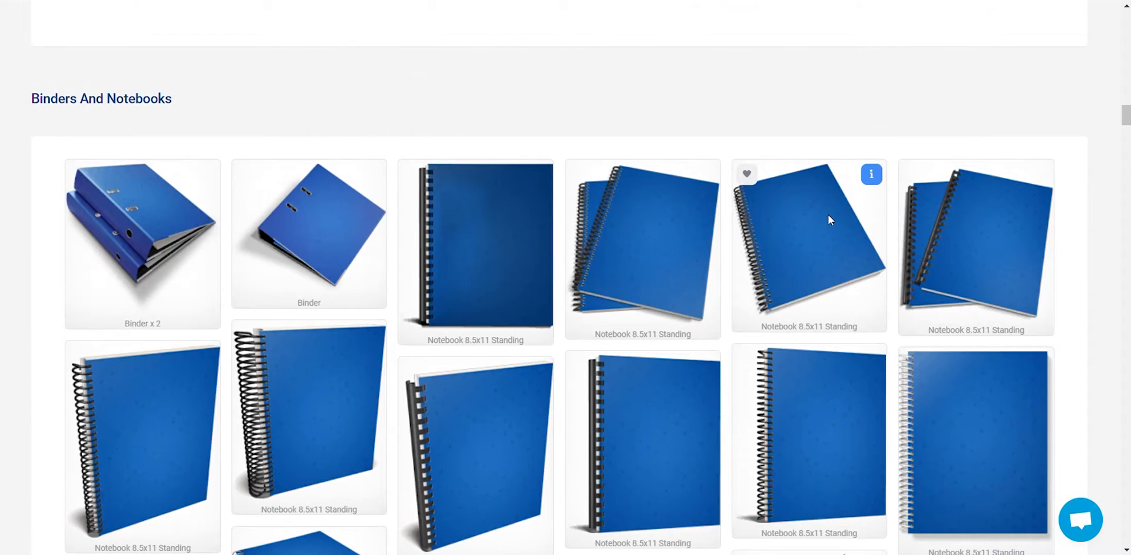
Start a Notebook 8.5x11 Standing cover, add a black-gold floral stock pattern, enlarge it.
{"action": "left_click", "coordinate": [808, 245]}
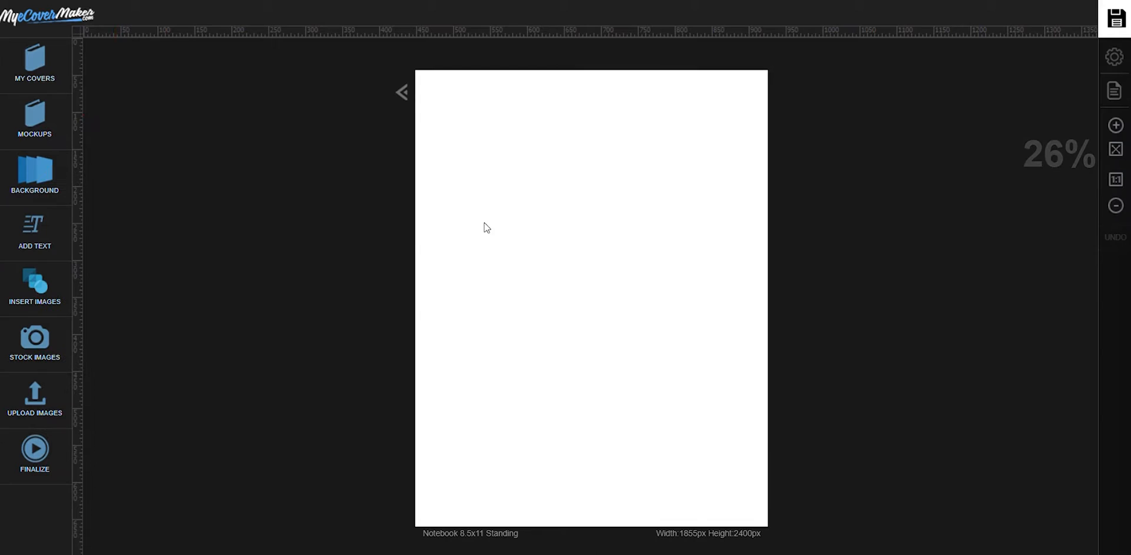
{"action": "left_click", "coordinate": [34, 344]}
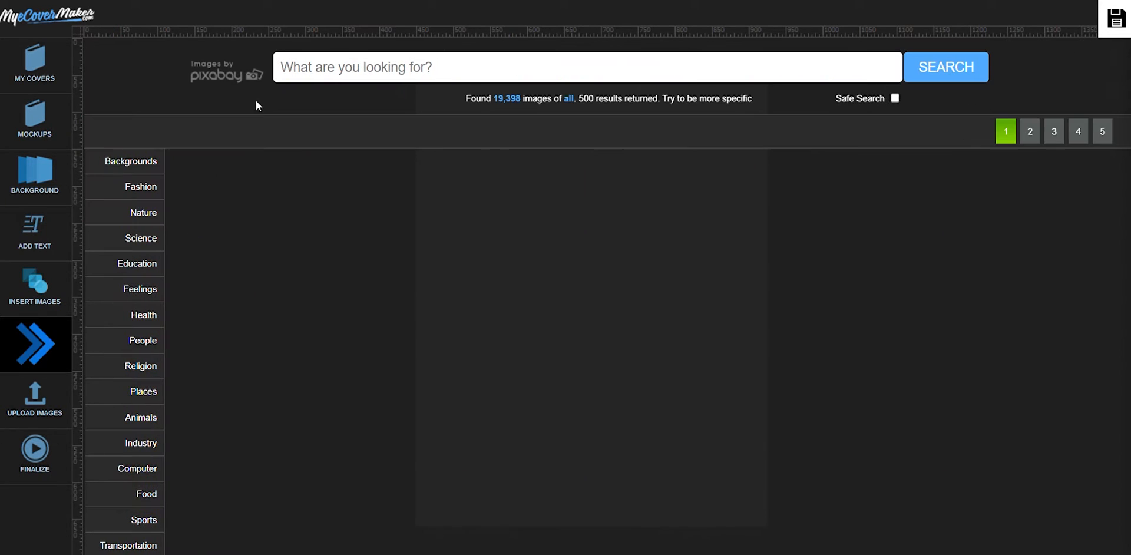
{"action": "type", "text": "OATTERN"}
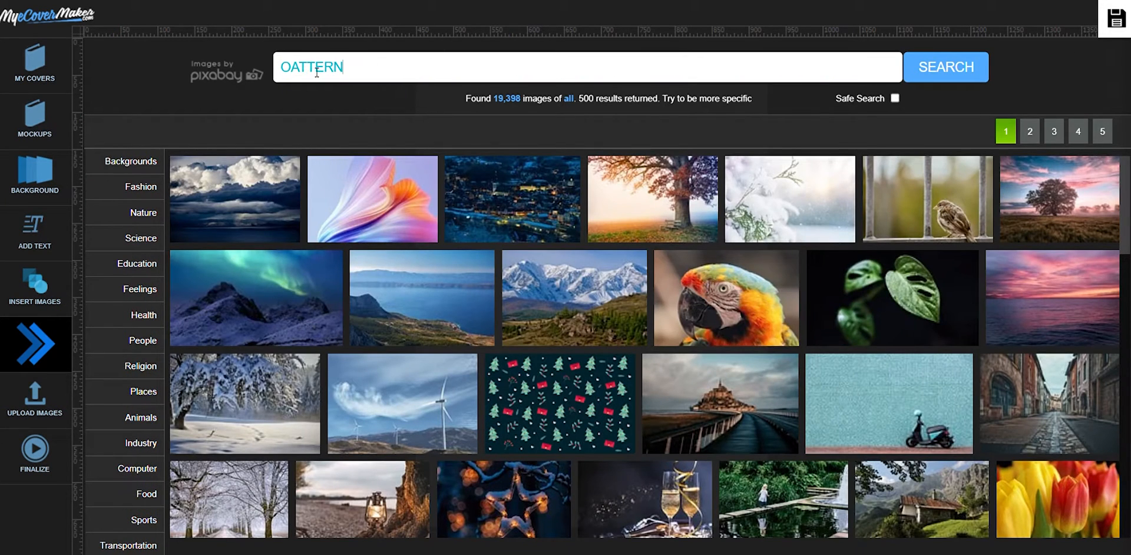
{"action": "type", "text": "S"}
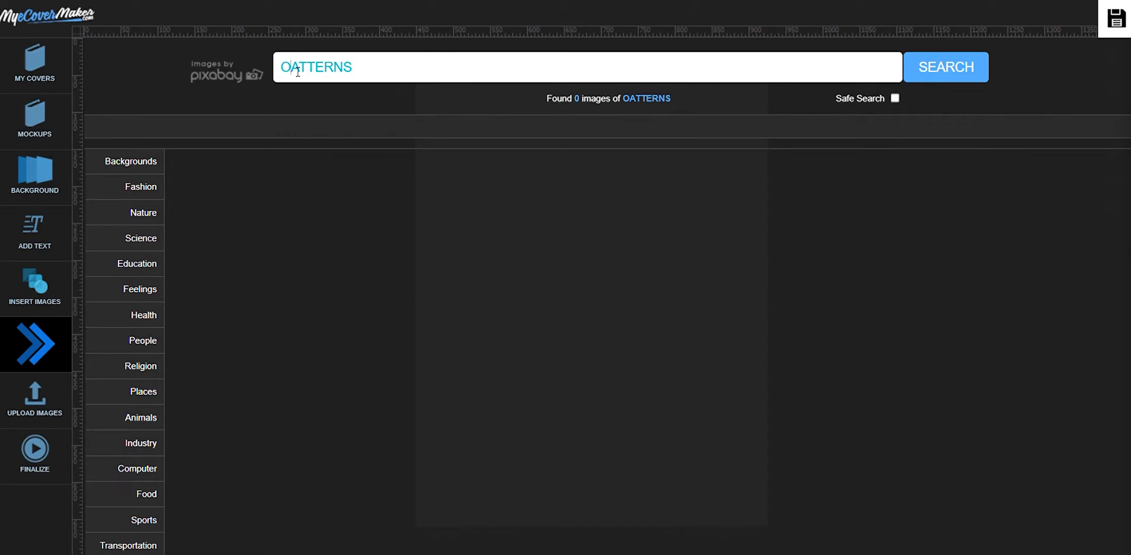
{"action": "left_click", "coordinate": [945, 66]}
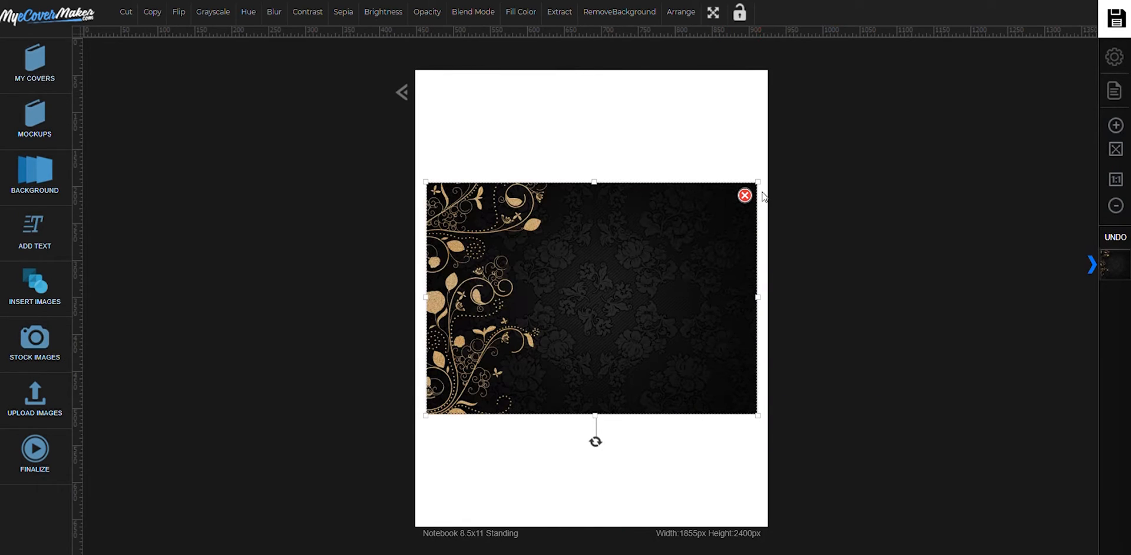
{"action": "left_click_drag", "start_coordinate": [757, 413], "coordinate": [925, 414]}
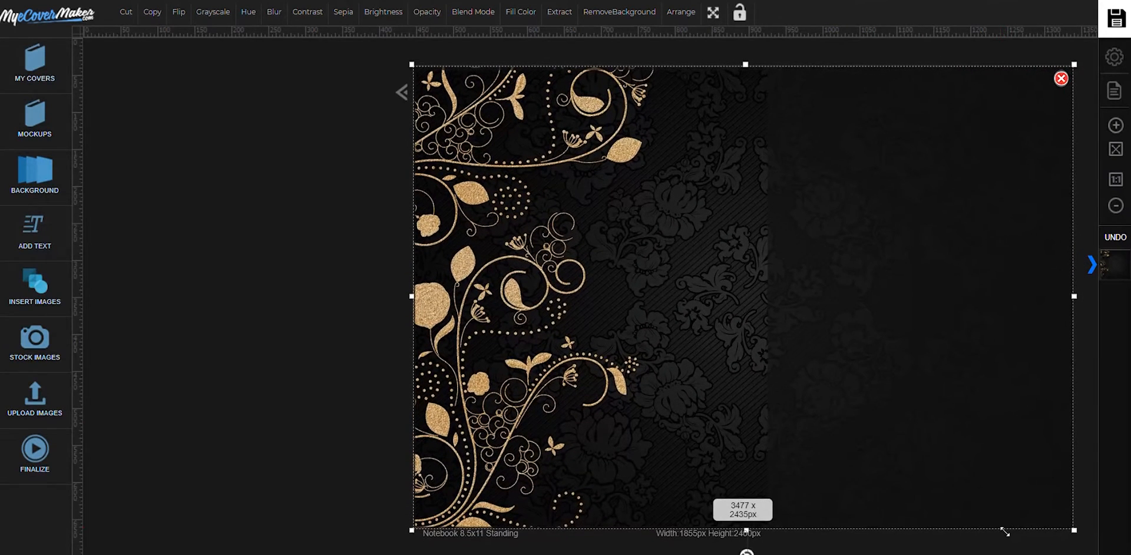
Add a heading reading 'M.A.P.E.H' in white Abril Fatface, size 97.
{"action": "left_click", "coordinate": [34, 231]}
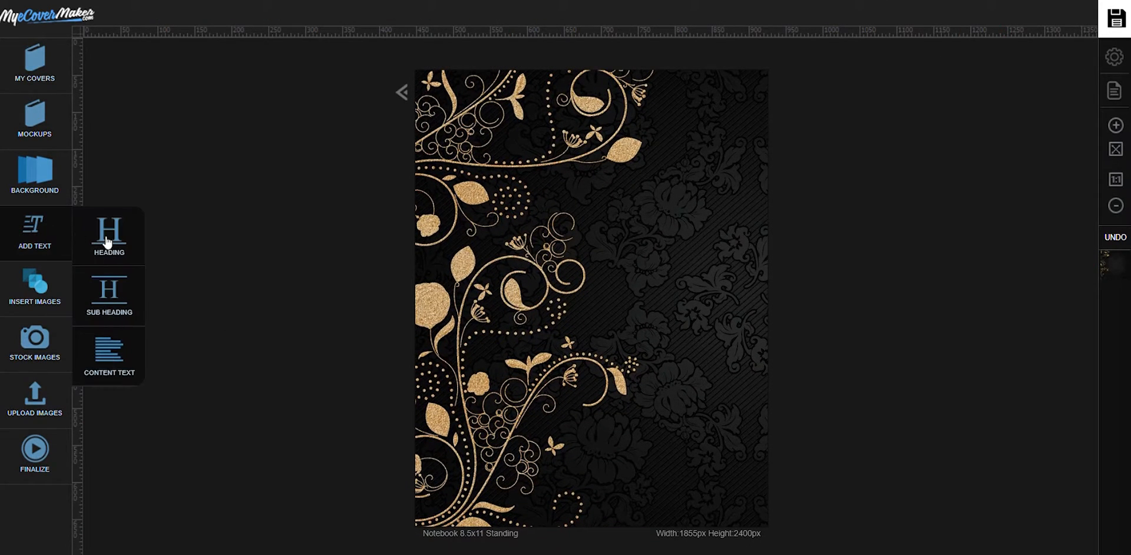
{"action": "left_click", "coordinate": [109, 234]}
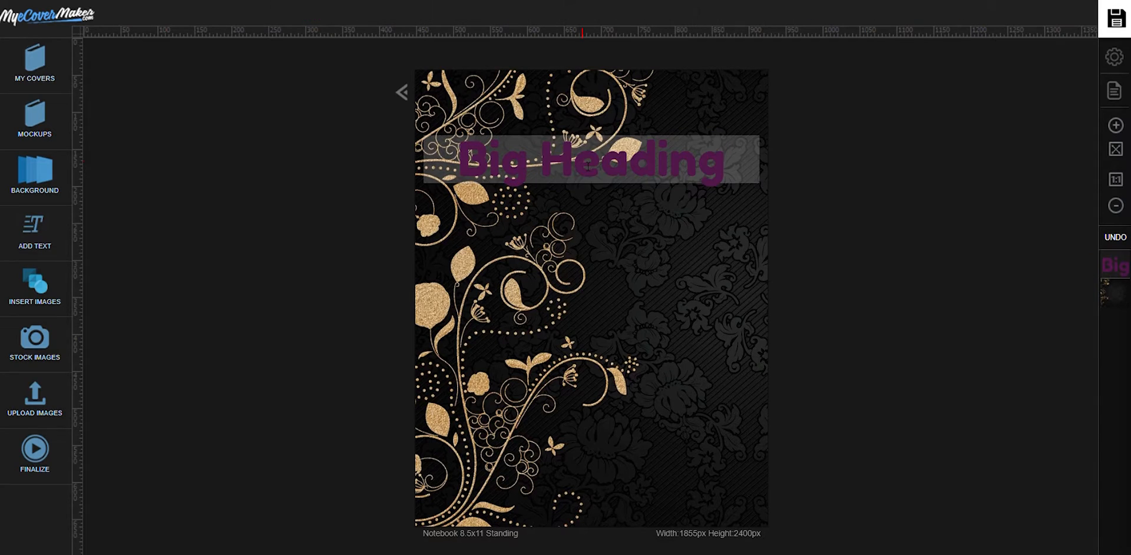
{"action": "left_click", "coordinate": [590, 158]}
{"action": "type", "text": "M"}
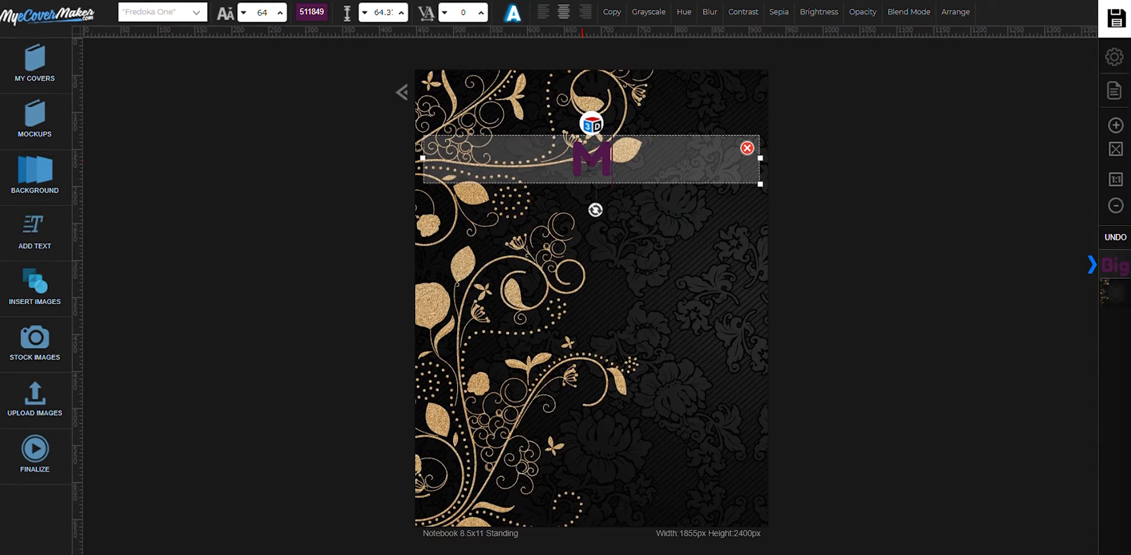
{"action": "type", "text": ".A.P.E.H"}
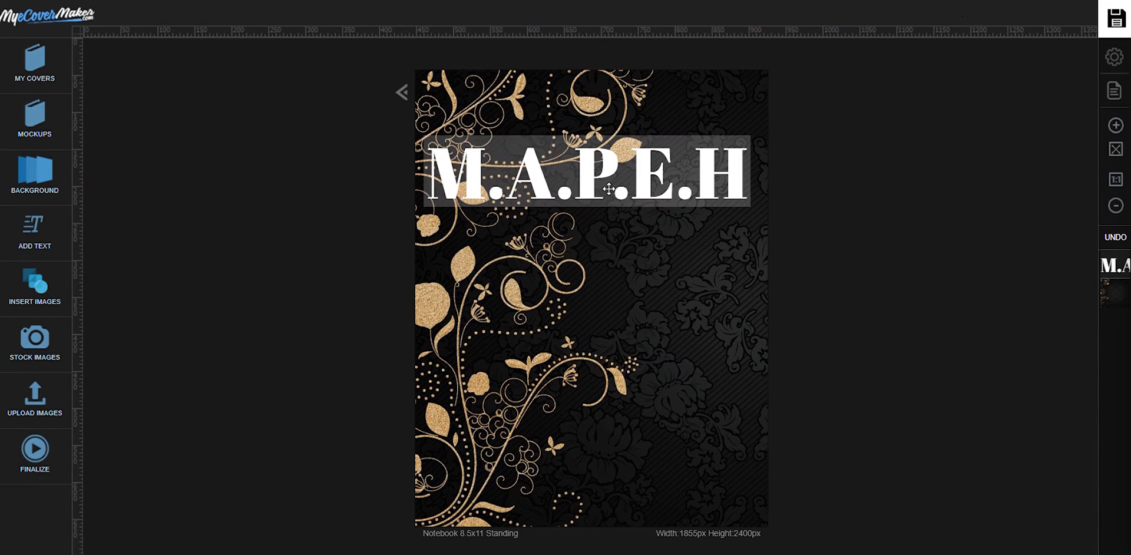
{"action": "left_click", "coordinate": [591, 173]}
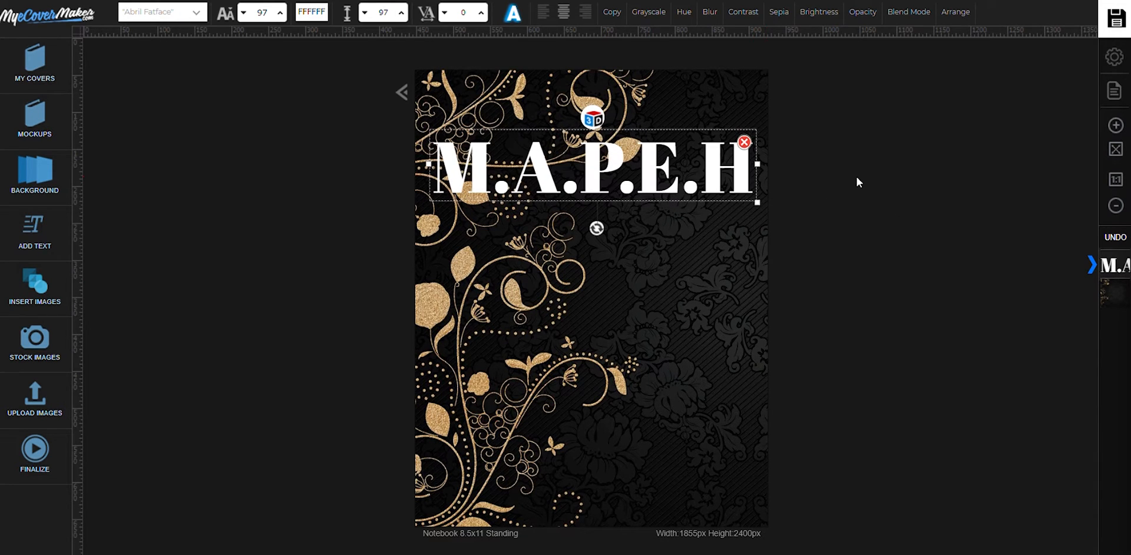
{"action": "mouse_move", "coordinate": [581, 119]}
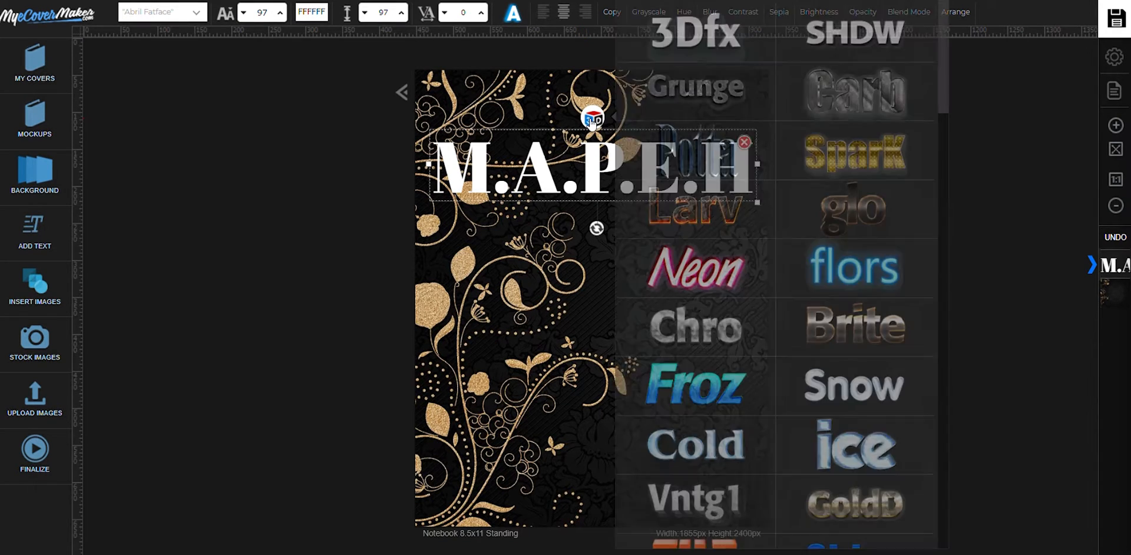
Scroll the 3D text effects gallery to apply the chrome silver style.
{"action": "scroll", "scroll_direction": "down", "scroll_amount": 3}
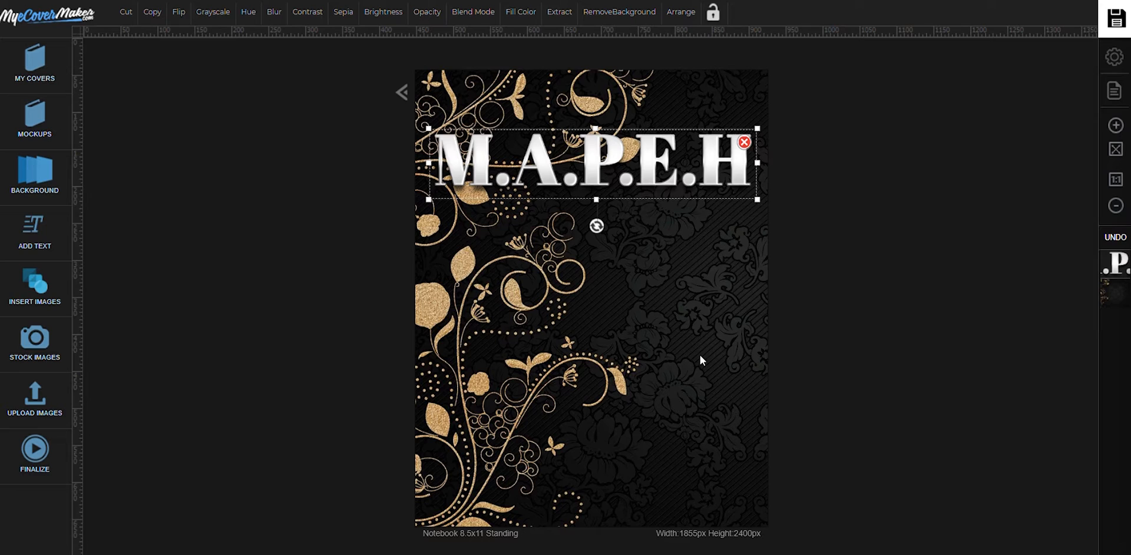
Add a subheading reading 'MUSIC ARTS PHYSICAL EDUCATION HEALTH'.
{"action": "left_click", "coordinate": [34, 231]}
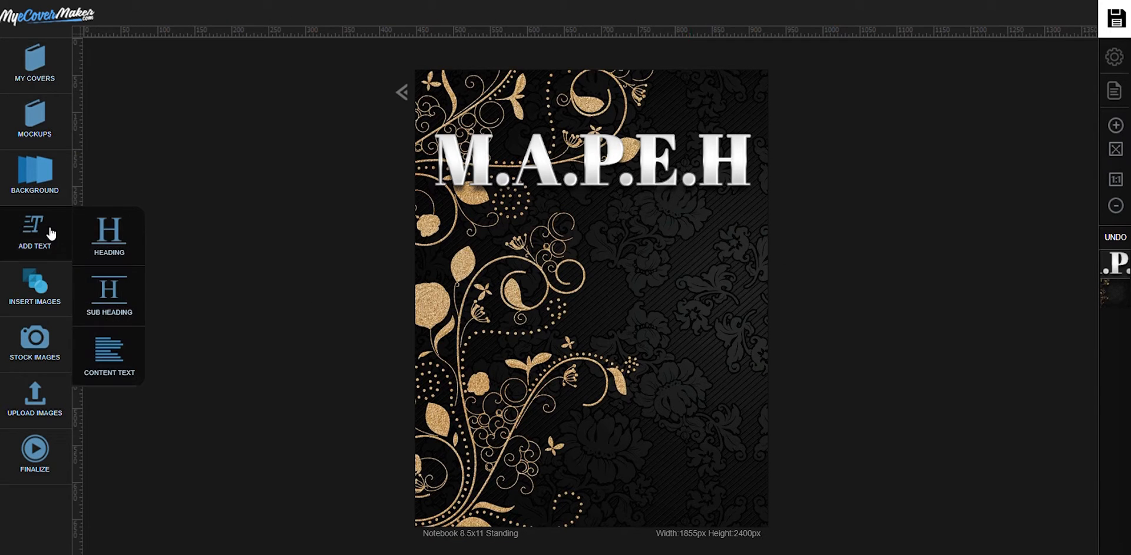
{"action": "left_click", "coordinate": [109, 296]}
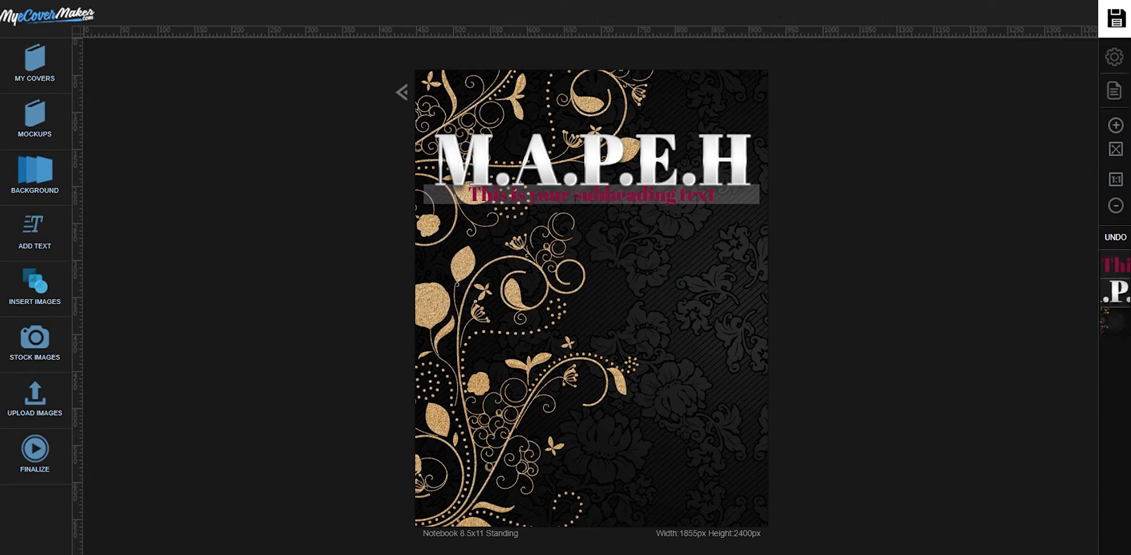
{"action": "left_click", "coordinate": [589, 194]}
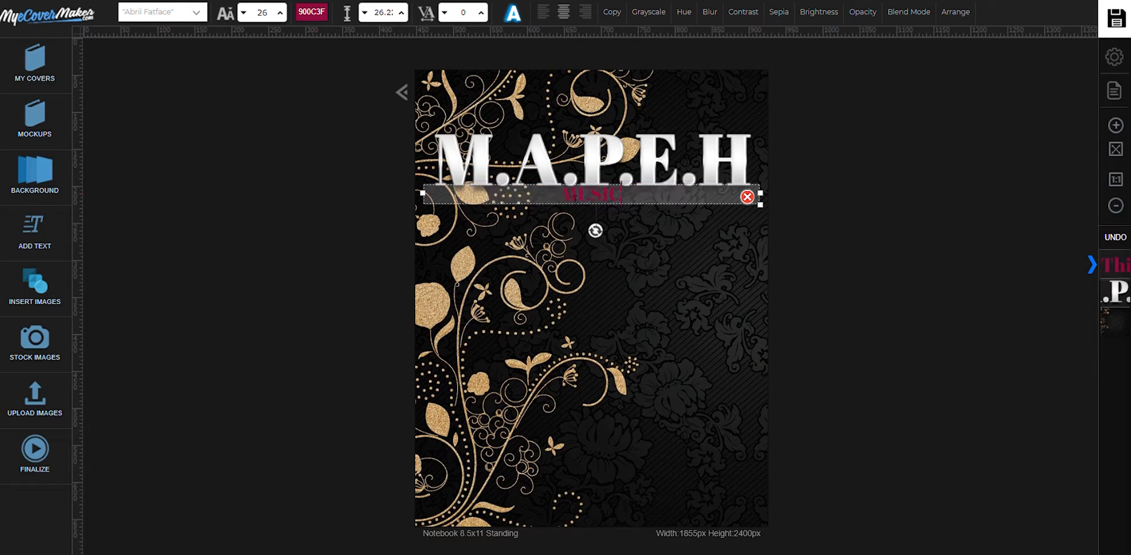
{"action": "type", "text": "ARTS"}
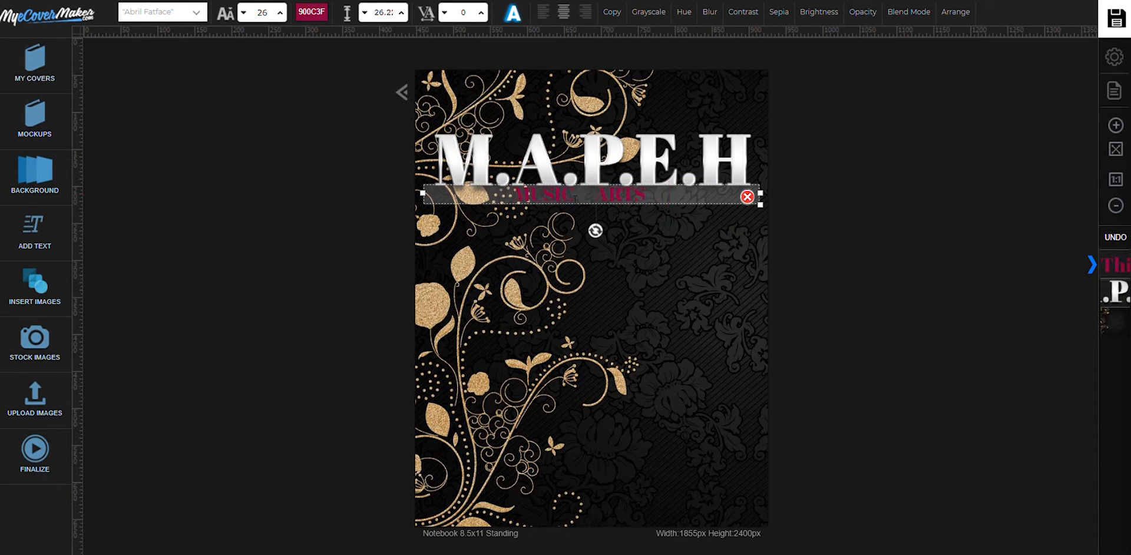
{"action": "type", "text": "PHYSICAL"}
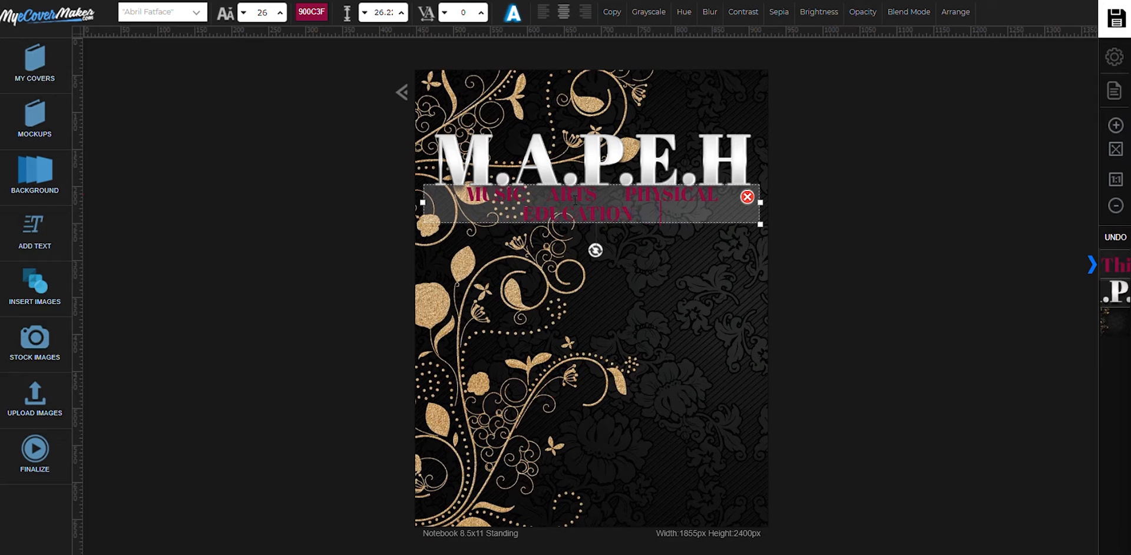
{"action": "type", "text": "HEALTH"}
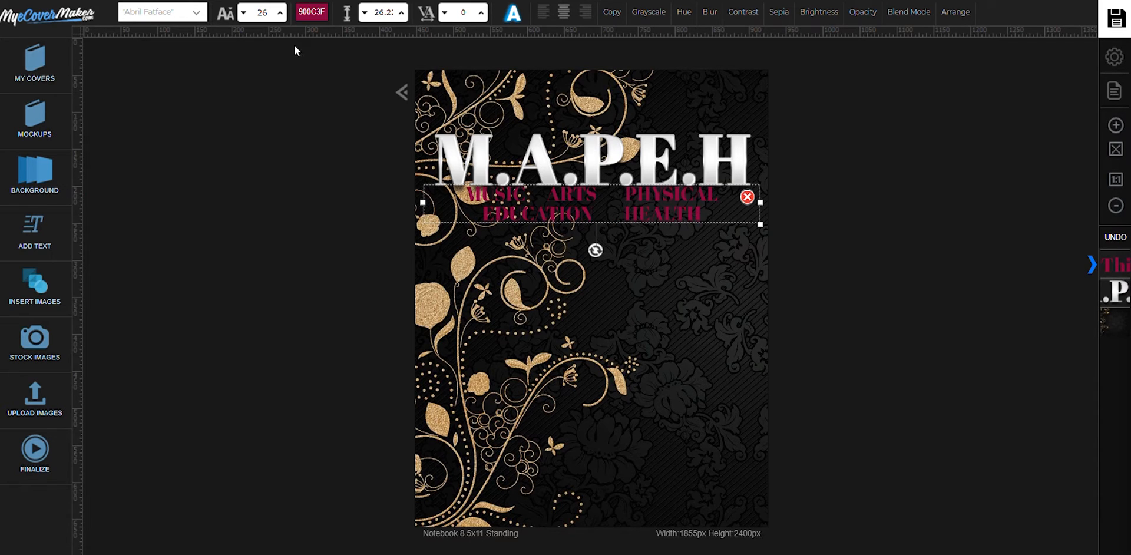
Make the subtitle white (FFFFFF) and resize it into one line under the title.
{"action": "left_click", "coordinate": [310, 12]}
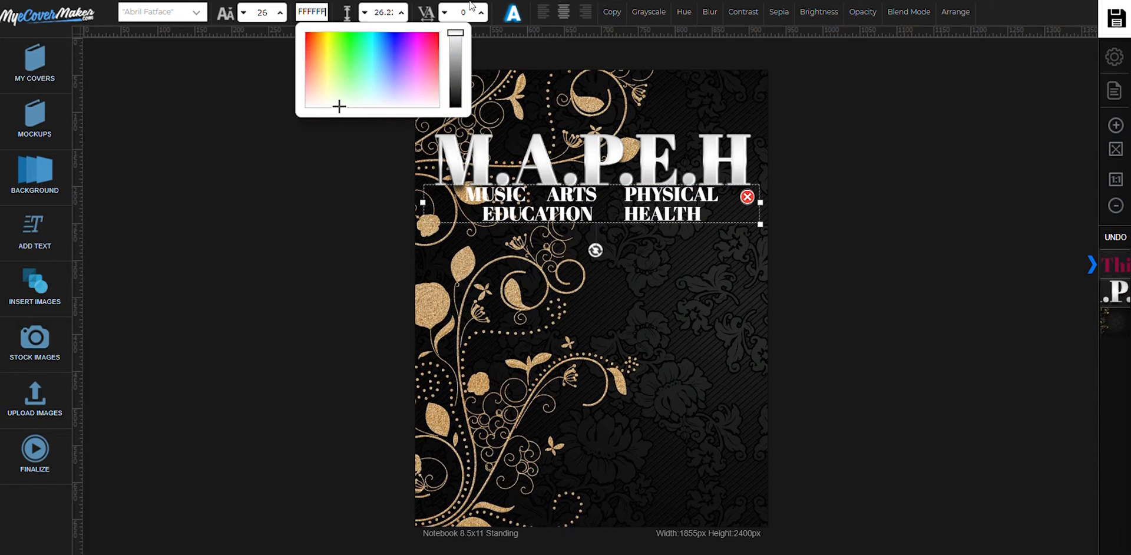
{"action": "left_click_drag", "start_coordinate": [760, 222], "coordinate": [948, 211]}
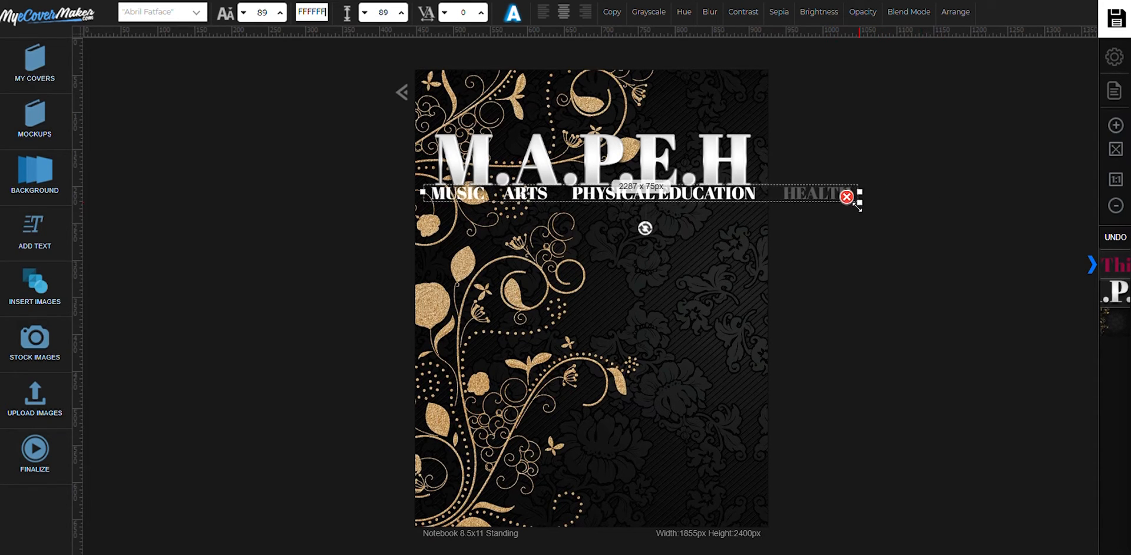
{"action": "left_click_drag", "start_coordinate": [855, 202], "coordinate": [747, 195]}
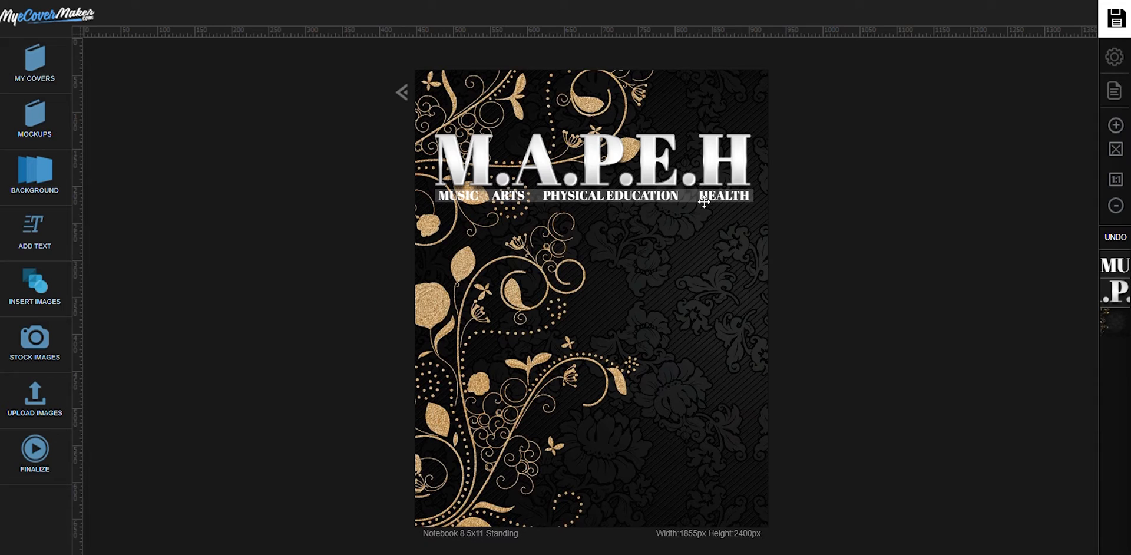
Add white 'JUNIOR HIGH' text at the cover's bottom-right corner.
{"action": "left_click", "coordinate": [35, 231]}
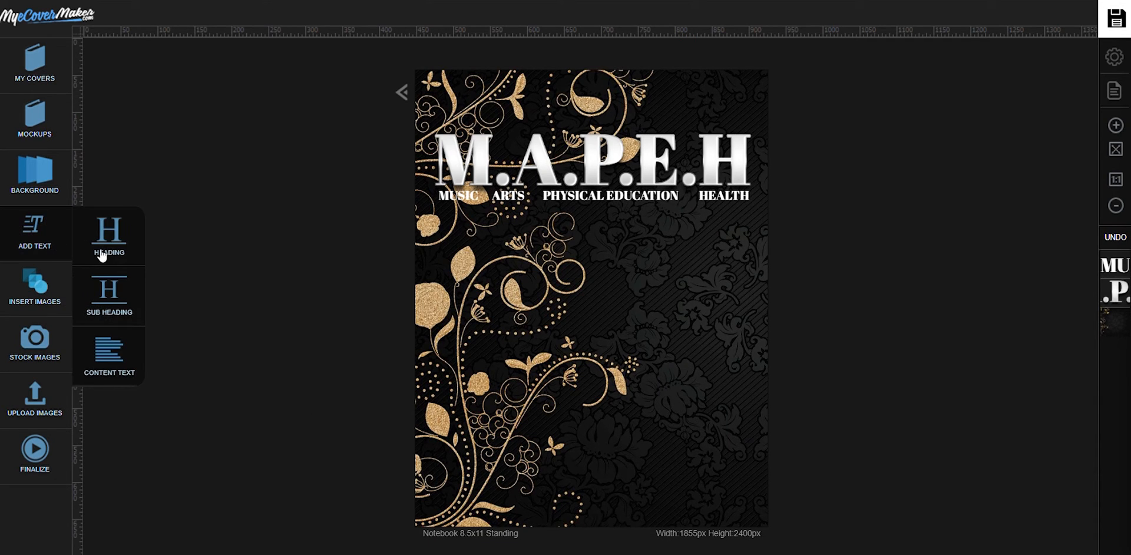
{"action": "left_click", "coordinate": [110, 295]}
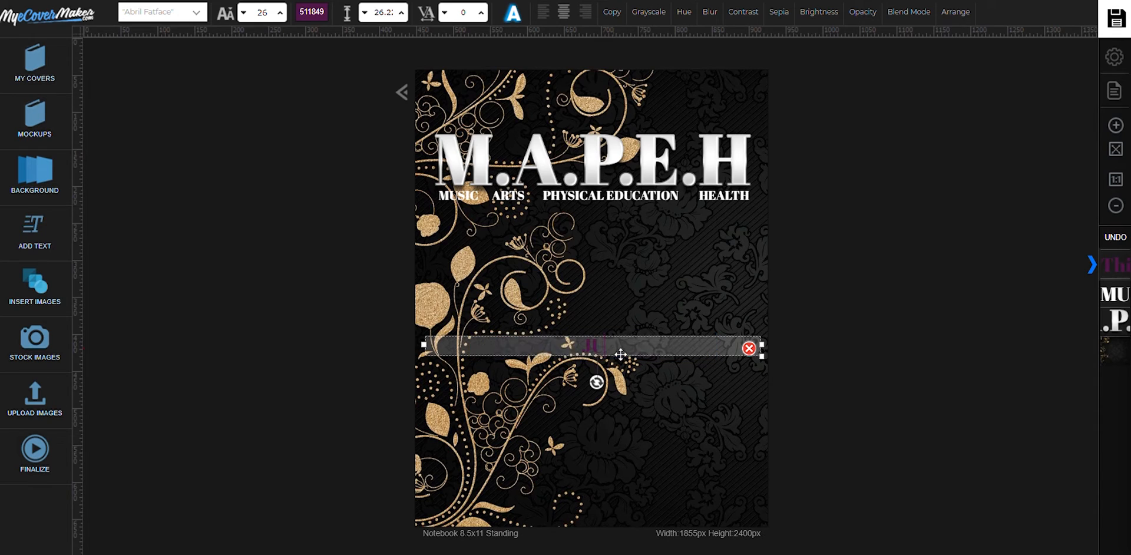
{"action": "type", "text": "JUNIOR HIGH"}
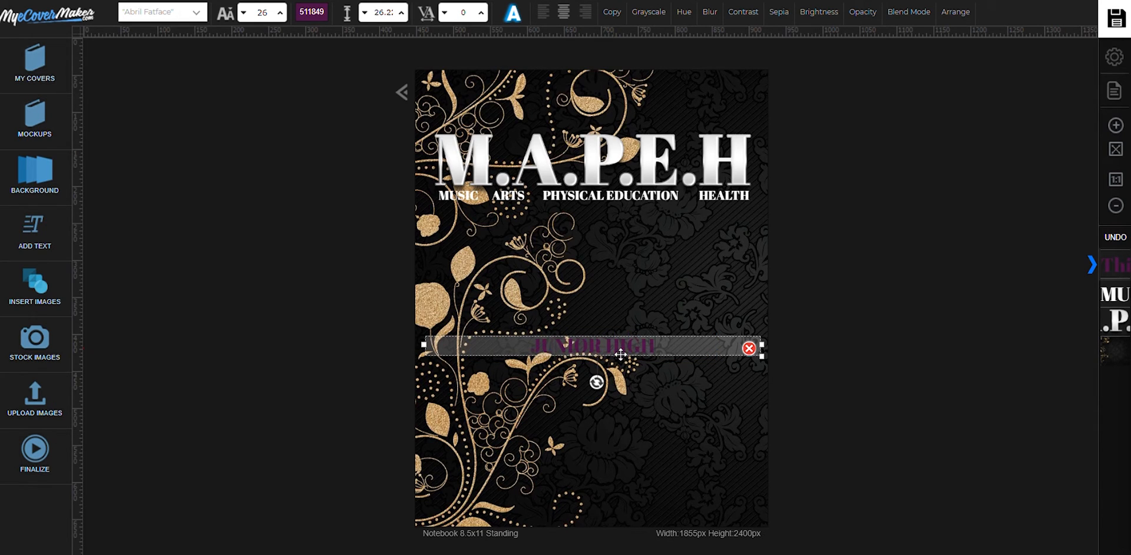
{"action": "left_click", "coordinate": [312, 11]}
{"action": "type", "text": "FFFFFF"}
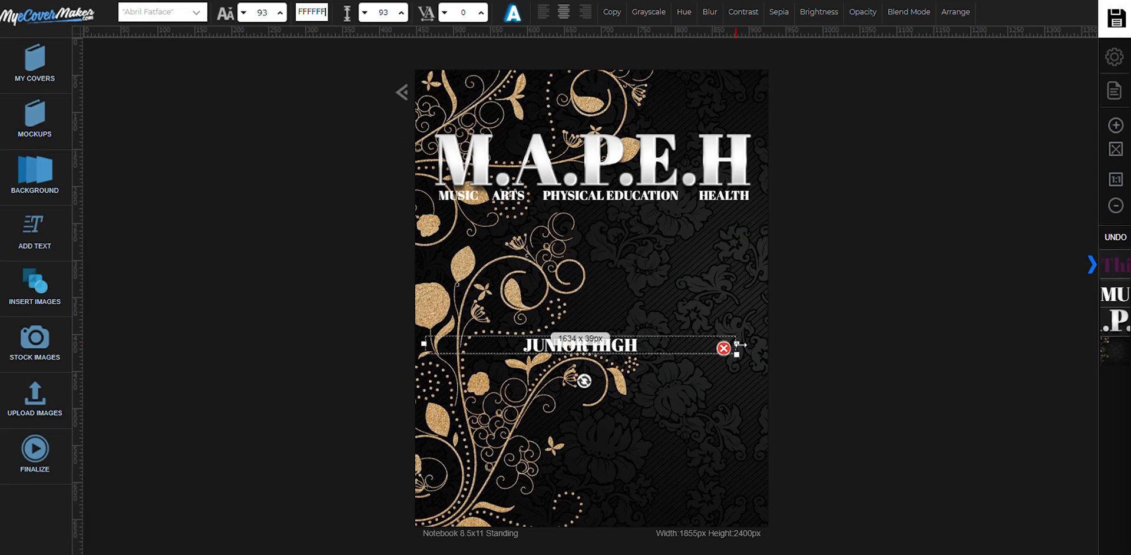
{"action": "left_click_drag", "start_coordinate": [581, 345], "coordinate": [664, 461]}
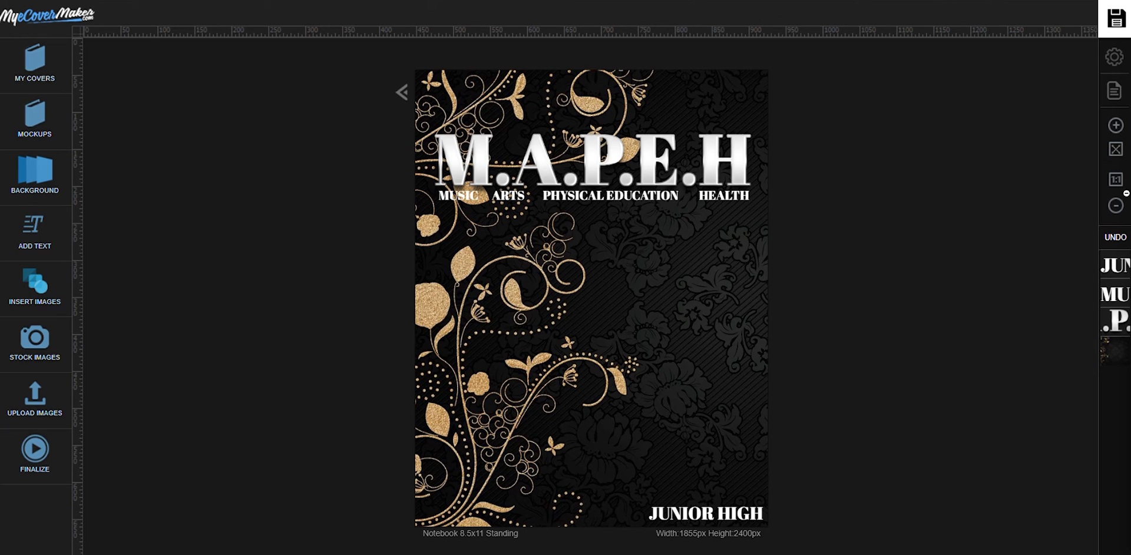
{"action": "left_click", "coordinate": [705, 512]}
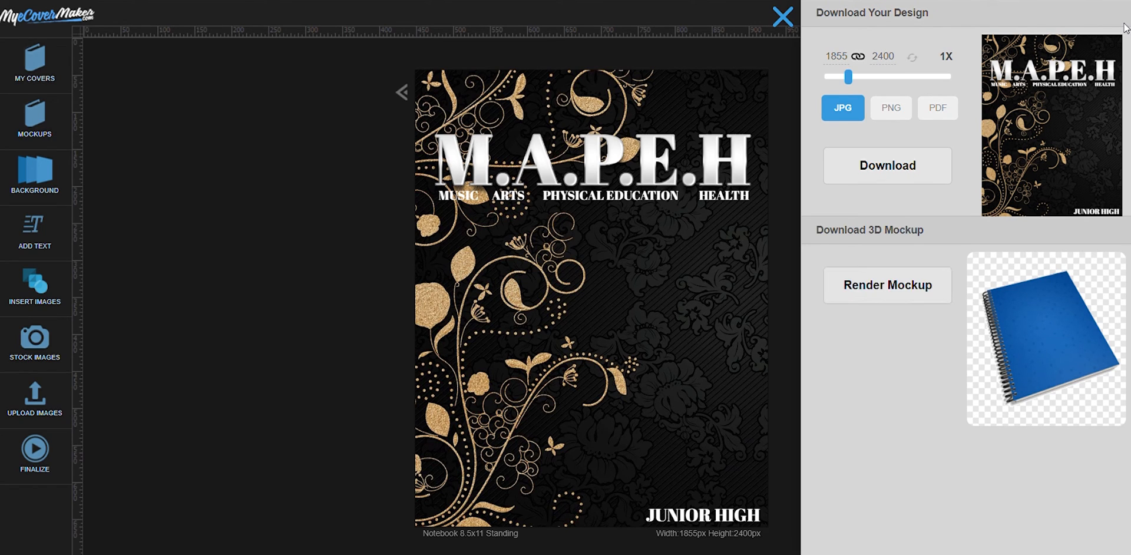
Render the finished cover as a 3D notebook mockup.
{"action": "left_click", "coordinate": [887, 285]}
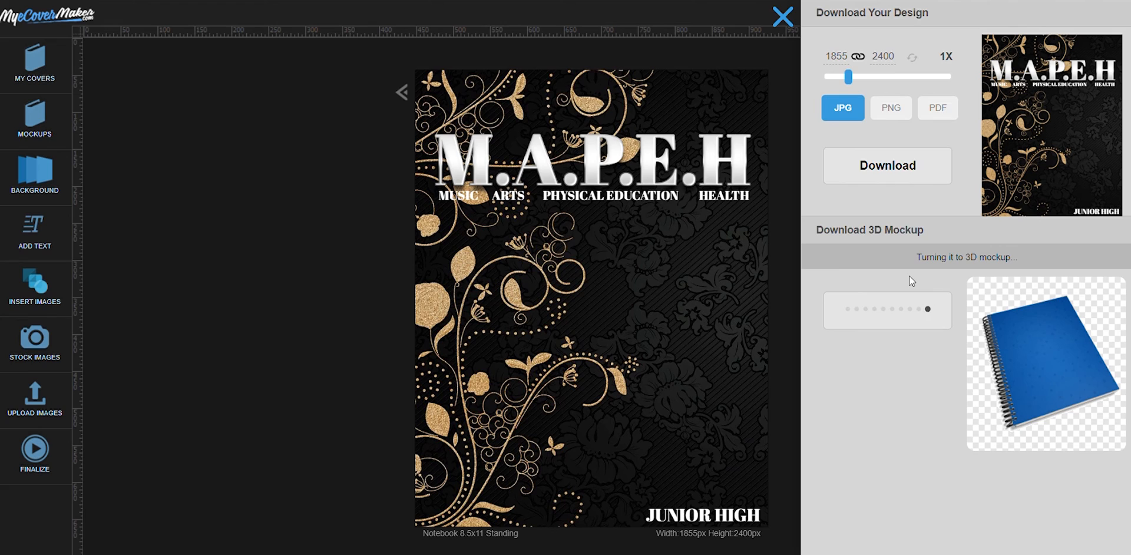